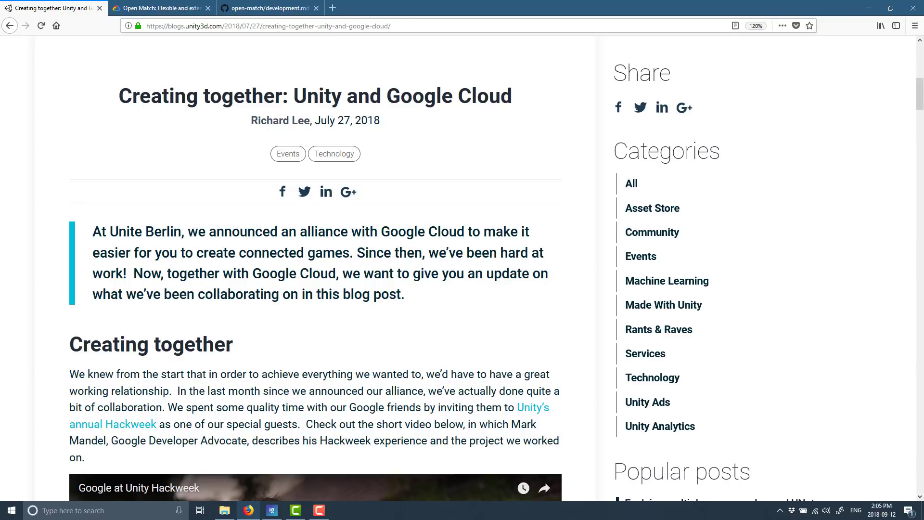
Switch from the Unity blog post to the 'Open Match: Flexible and extensible matchmaking for games' article
{"action": "left_click", "coordinate": [159, 8]}
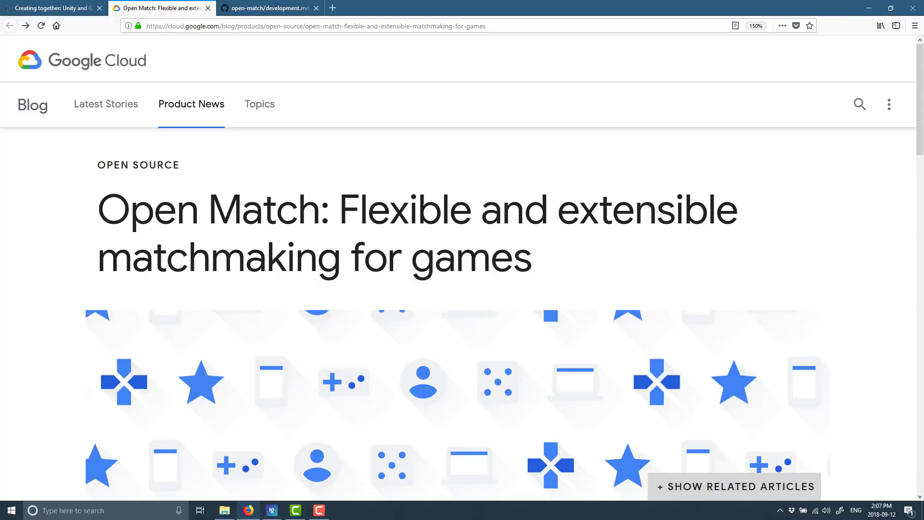
{"action": "mouse_move", "coordinate": [521, 450]}
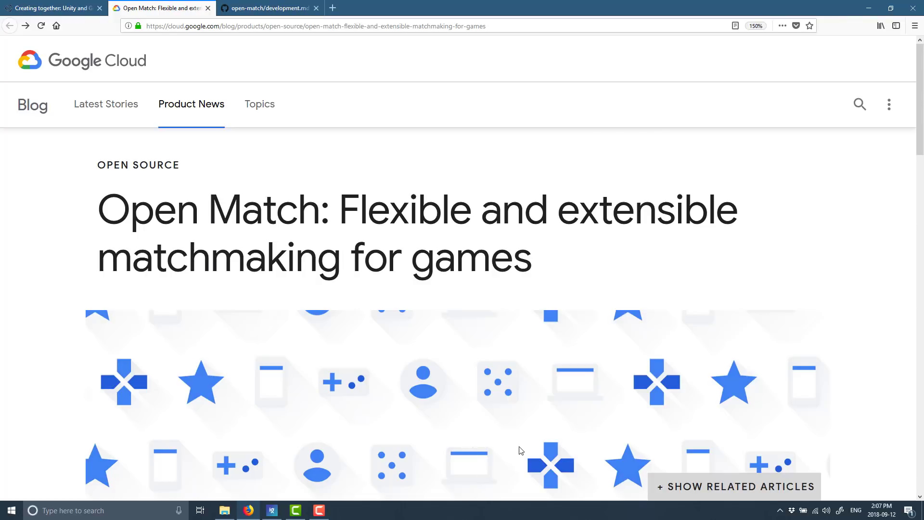
{"action": "scroll", "scroll_direction": "down", "scroll_amount": 3}
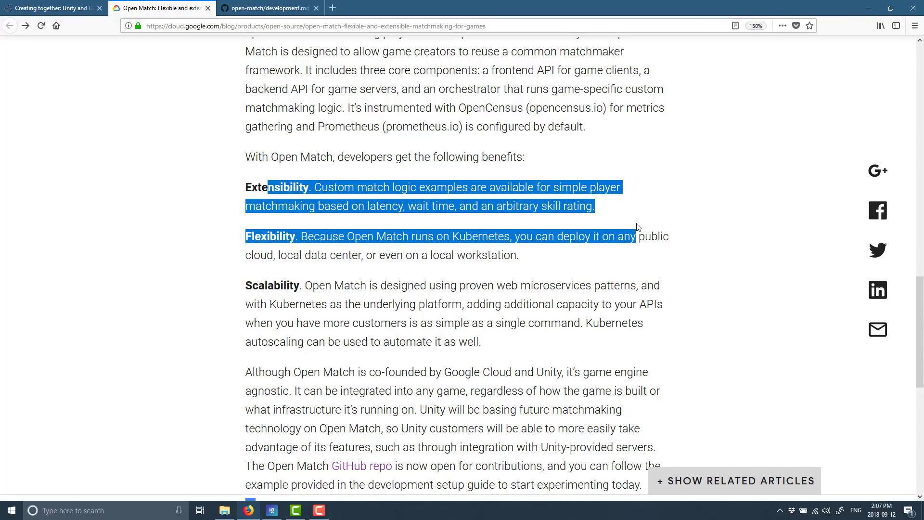
{"action": "left_click", "coordinate": [451, 236]}
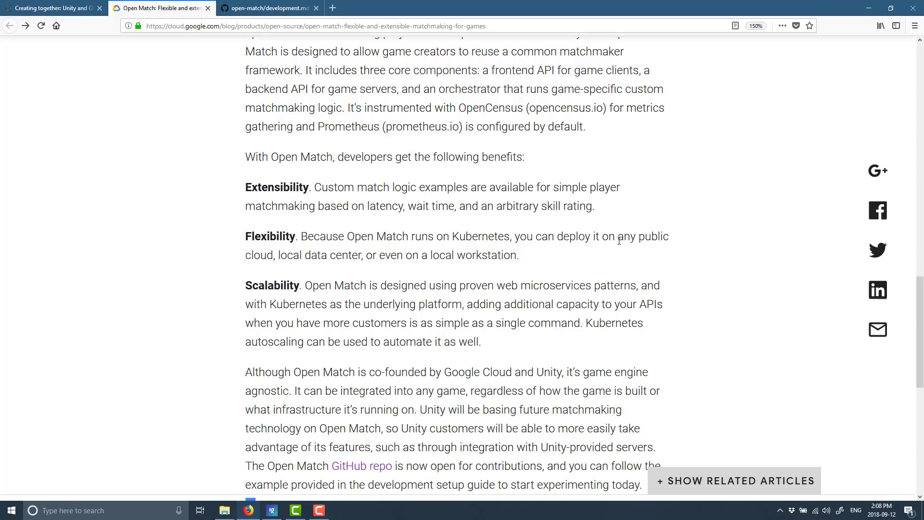
{"action": "scroll", "scroll_direction": "down", "scroll_amount": 3}
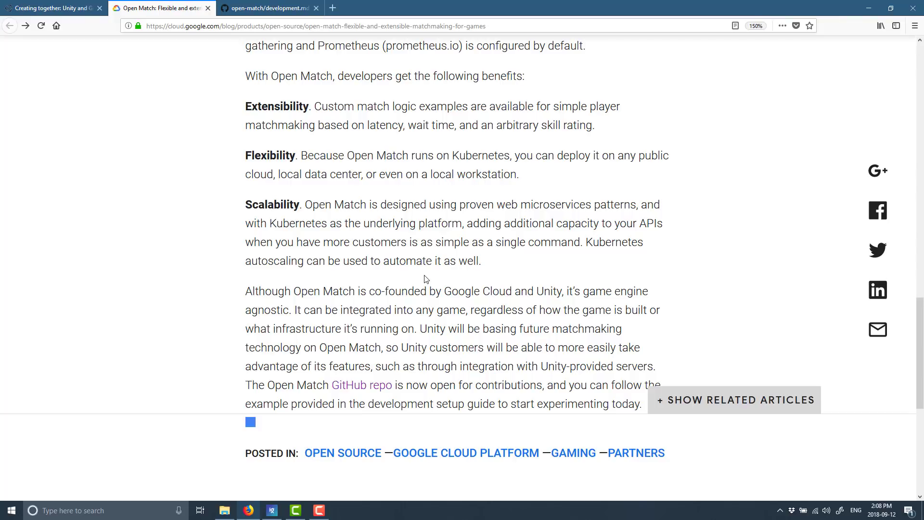
{"action": "mouse_move", "coordinate": [413, 325]}
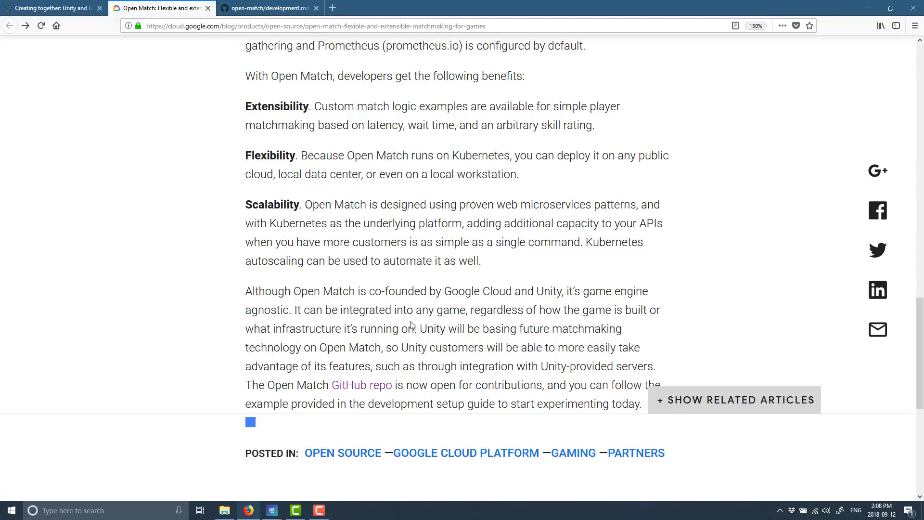
{"action": "scroll", "scroll_direction": "down", "scroll_amount": 3}
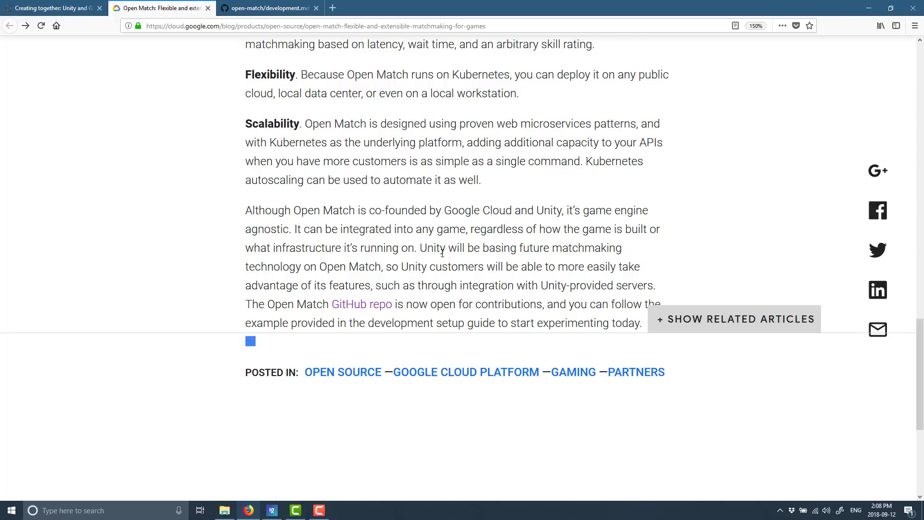
Open the GoogleCloudPlatform/open-match GitHub repository and scroll past the file list to the README
{"action": "left_click", "coordinate": [268, 8]}
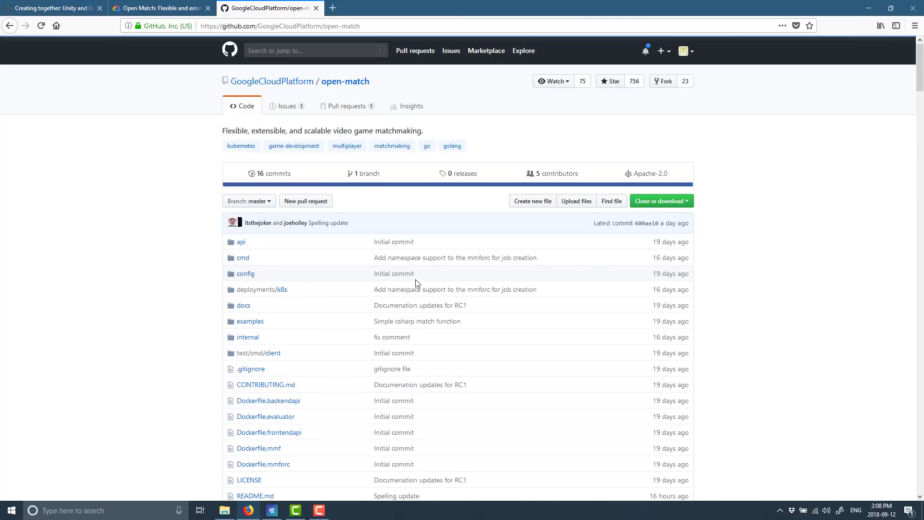
{"action": "scroll", "scroll_direction": "down", "scroll_amount": 3}
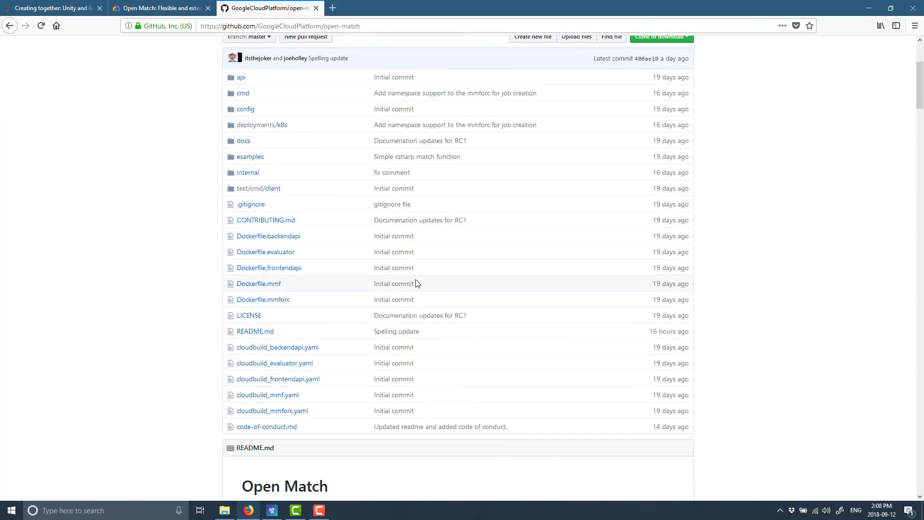
{"action": "scroll", "scroll_direction": "down", "scroll_amount": 3}
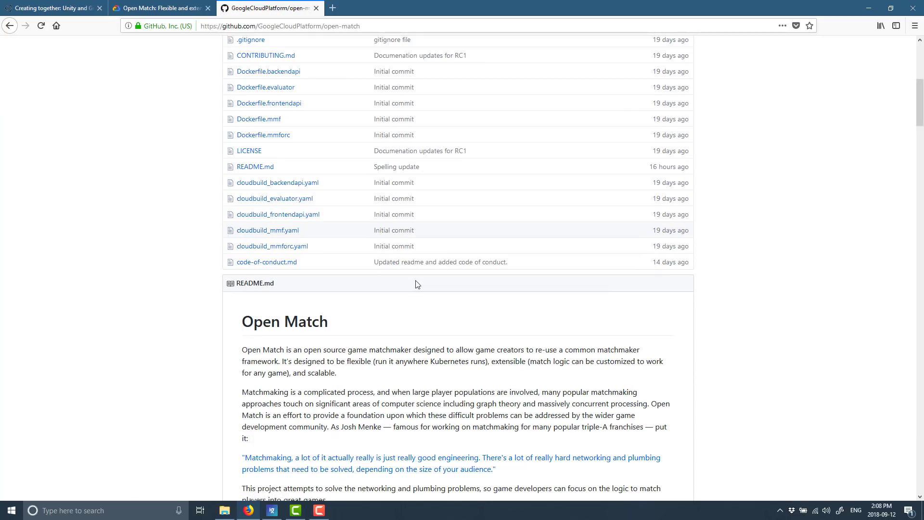
{"action": "scroll", "scroll_direction": "down", "scroll_amount": 3}
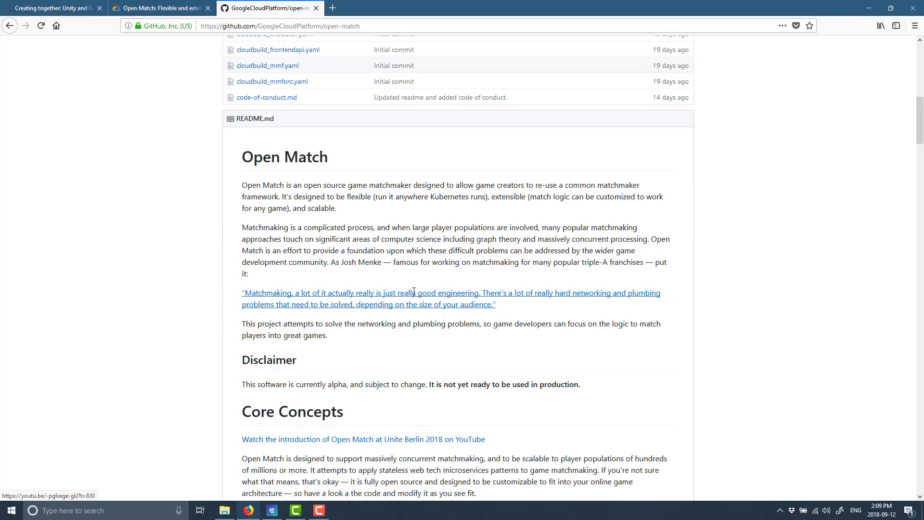
{"action": "mouse_move", "coordinate": [415, 296]}
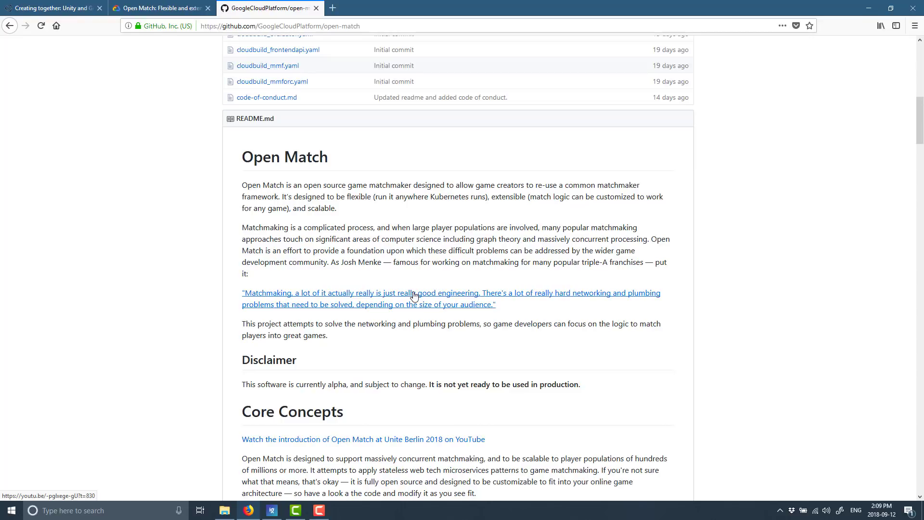
Scroll to the README Disclaimer and highlight the alpha, not production-ready sentence
{"action": "scroll", "scroll_direction": "down", "scroll_amount": 3}
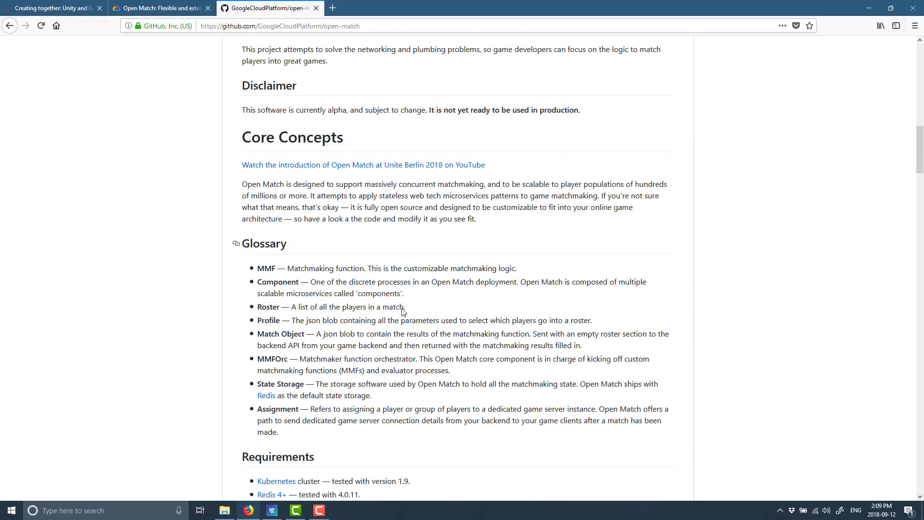
{"action": "scroll", "scroll_direction": "down", "scroll_amount": 3}
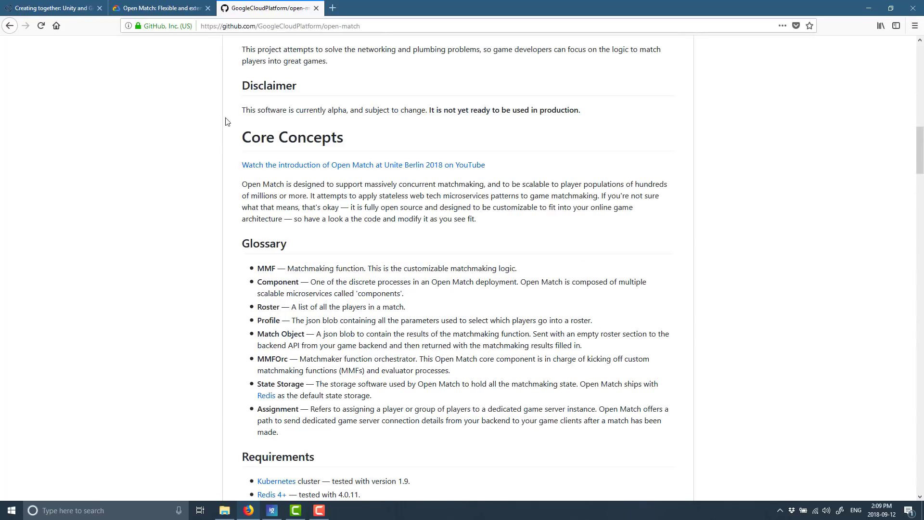
{"action": "left_click_drag", "start_coordinate": [242, 110], "coordinate": [530, 109]}
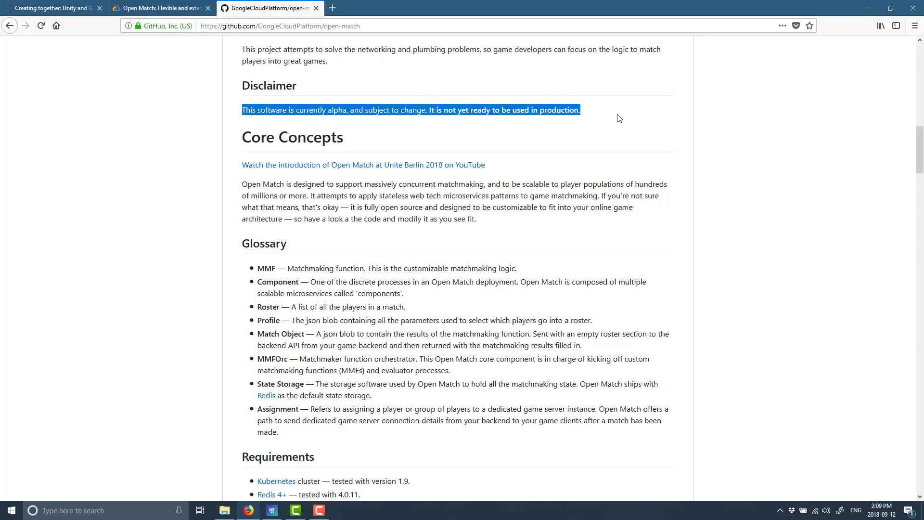
Back on the blog article, highlight the sentences on Unity adopting Open Match and Unity-provided servers
{"action": "left_click", "coordinate": [159, 8]}
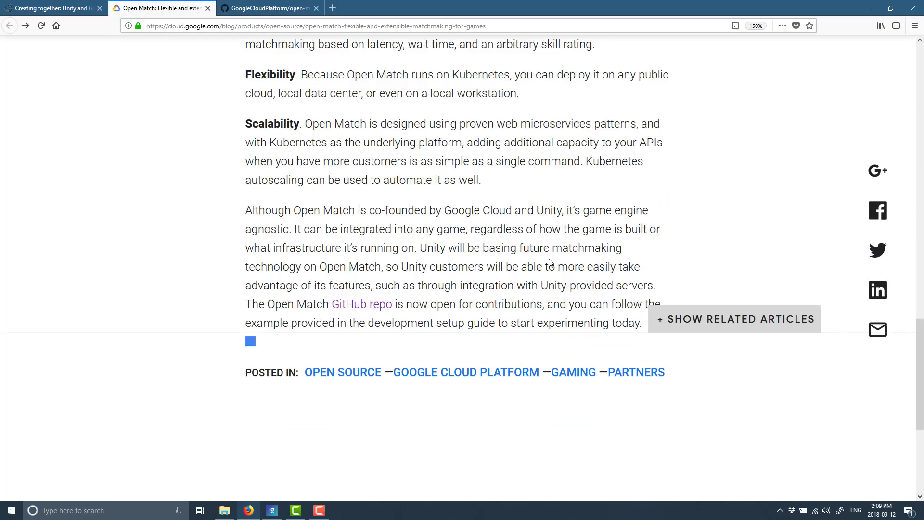
{"action": "left_click_drag", "start_coordinate": [428, 248], "coordinate": [561, 248]}
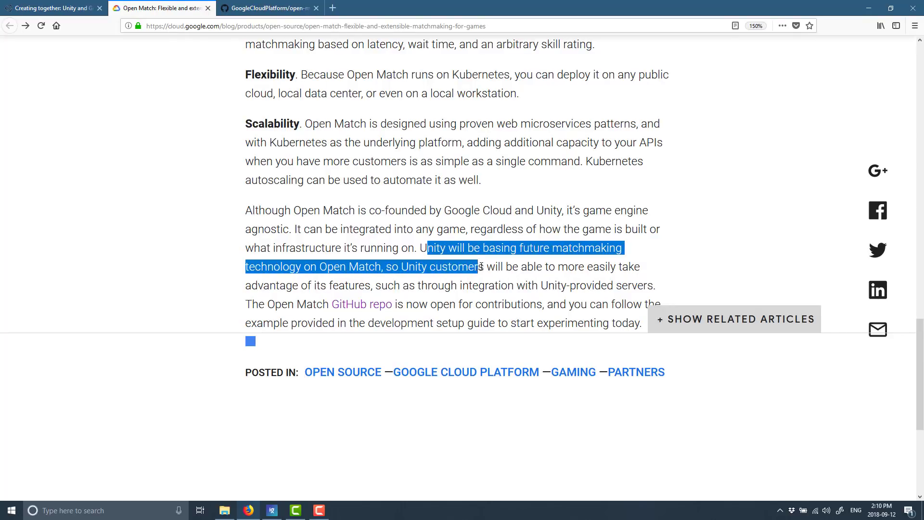
{"action": "left_click_drag", "start_coordinate": [478, 266], "coordinate": [360, 286]}
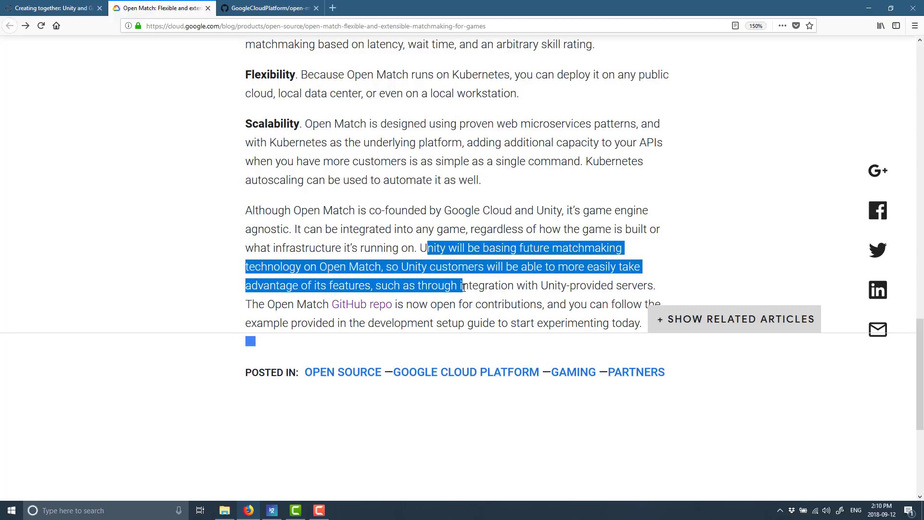
{"action": "left_click_drag", "start_coordinate": [465, 285], "coordinate": [647, 285]}
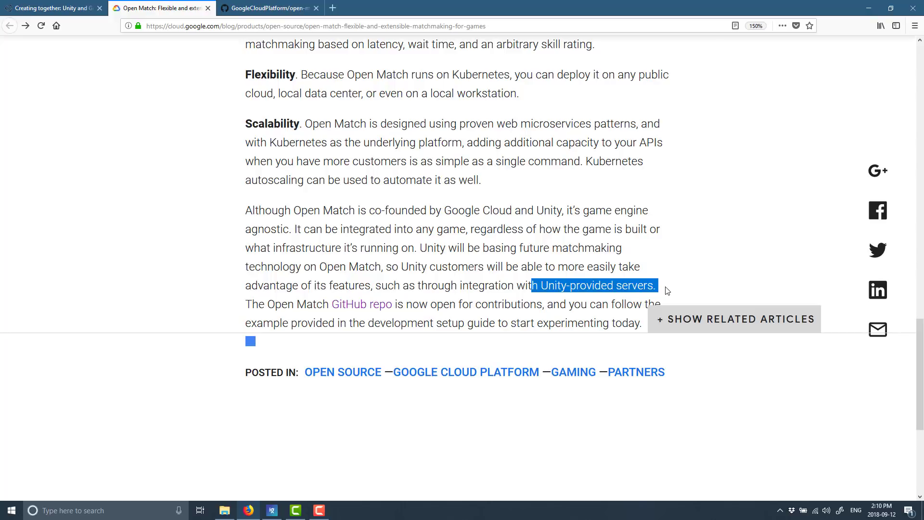
Return to the open-match README and highlight the glossary definitions
{"action": "left_click", "coordinate": [269, 8]}
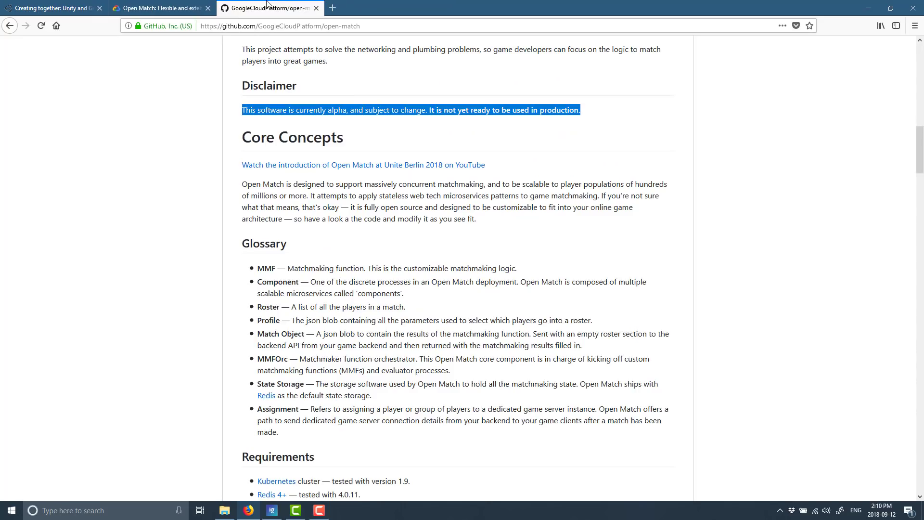
{"action": "scroll", "scroll_direction": "down", "scroll_amount": 3}
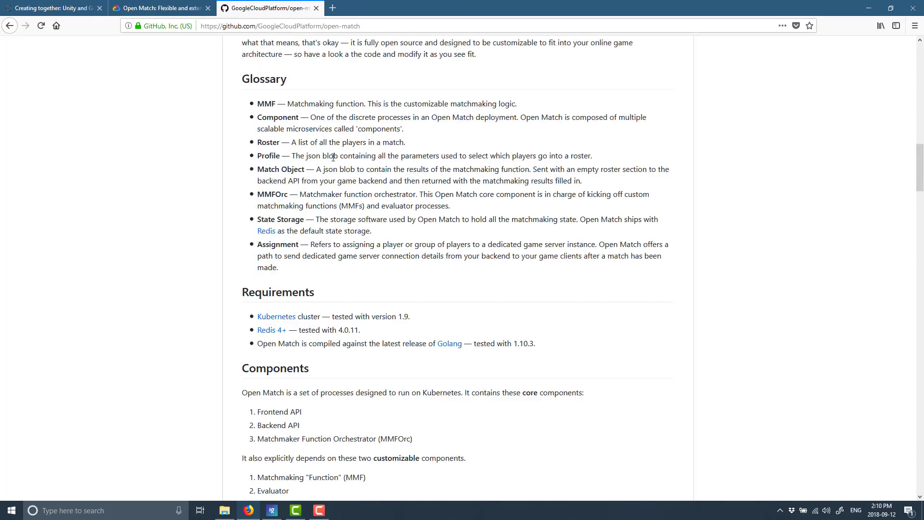
{"action": "left_click_drag", "start_coordinate": [307, 103], "coordinate": [372, 231]}
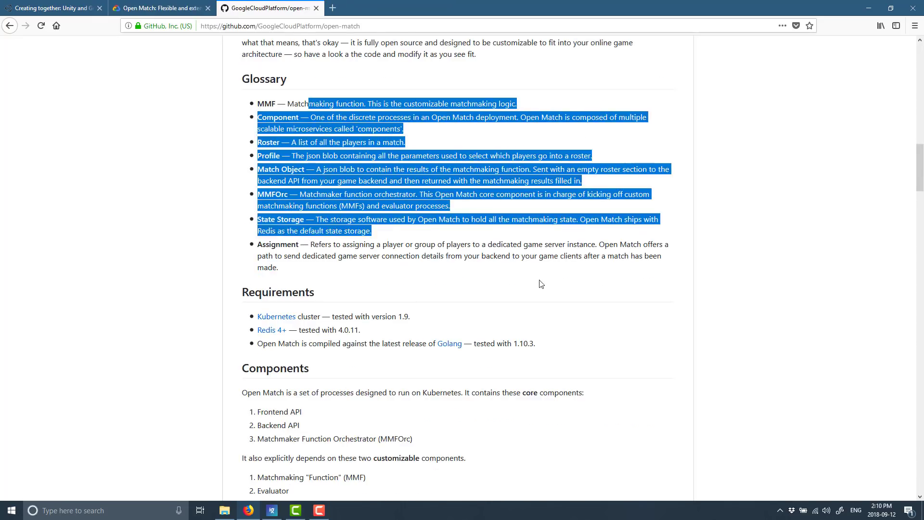
Scroll further down the README and open the docs/production.md production guide
{"action": "scroll", "scroll_direction": "down", "scroll_amount": 3}
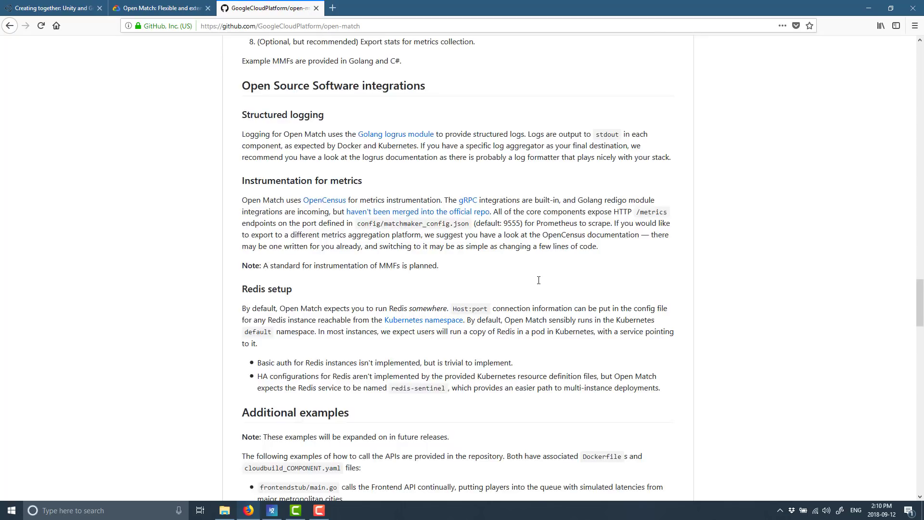
{"action": "scroll", "scroll_direction": "down", "scroll_amount": 3}
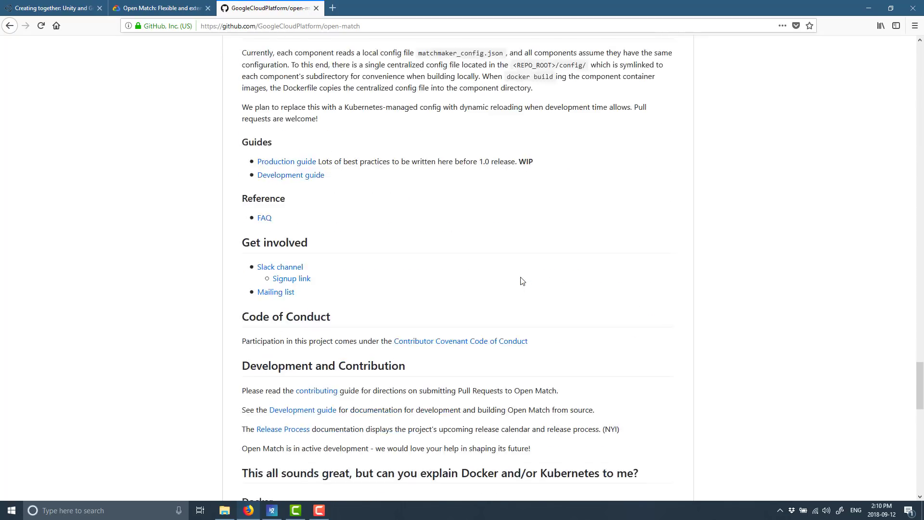
{"action": "left_click", "coordinate": [287, 161]}
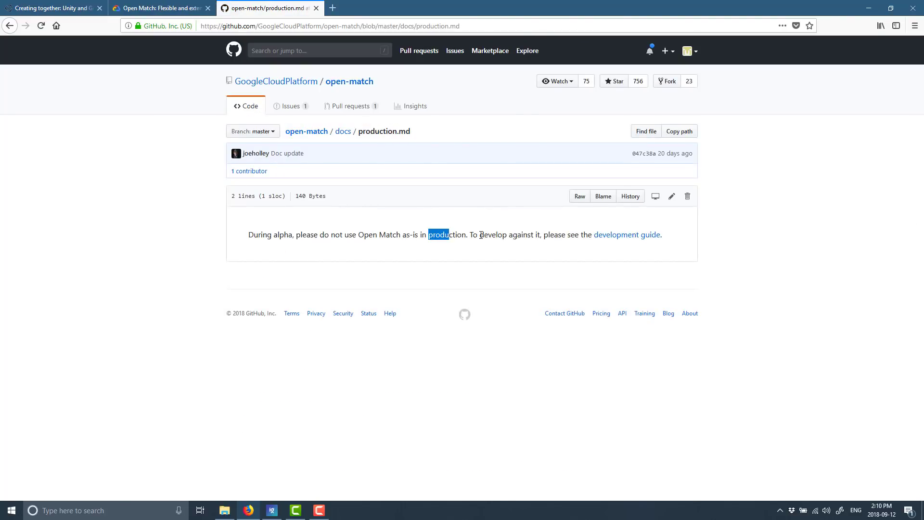
Open docs/development.md from production.md and read down to End-to-End testing and Resources
{"action": "left_click", "coordinate": [627, 234]}
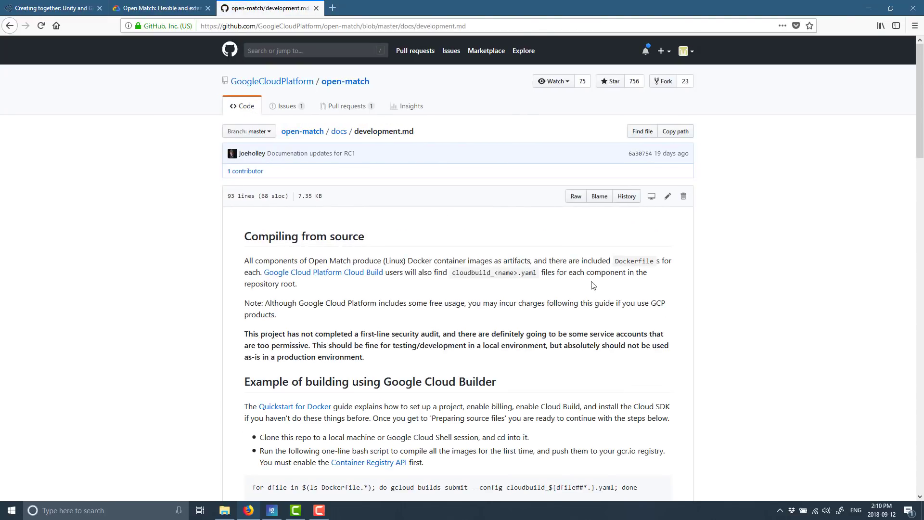
{"action": "scroll", "scroll_direction": "down", "scroll_amount": 3}
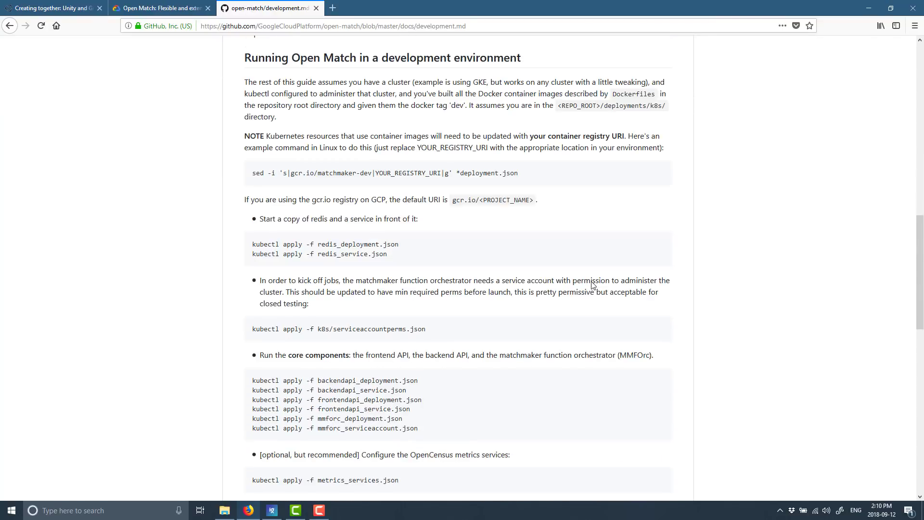
{"action": "scroll", "scroll_direction": "down", "scroll_amount": 3}
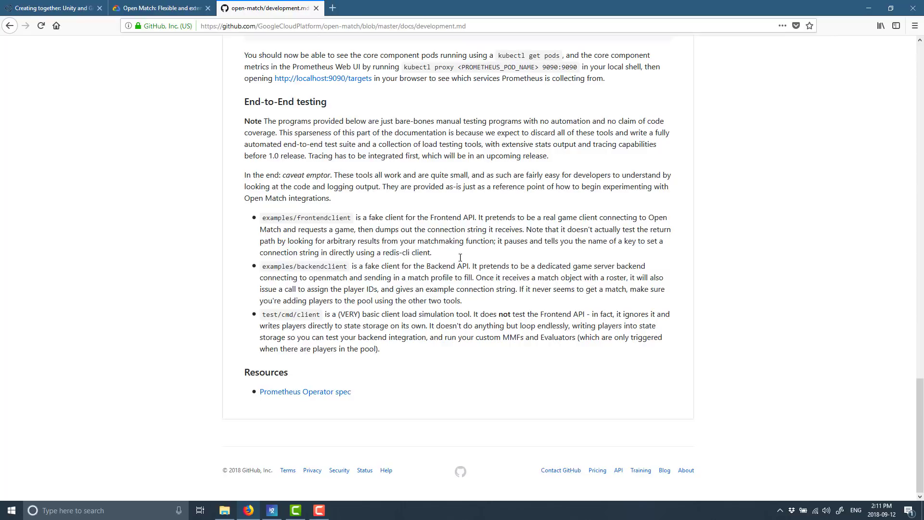
Bring the Open Match blog article back to the front, showing its headline
{"action": "left_click", "coordinate": [159, 8]}
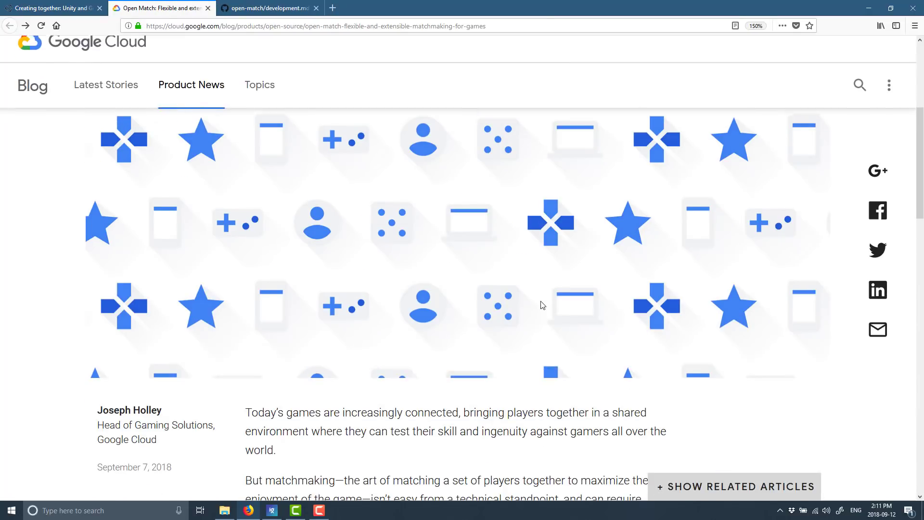
{"action": "scroll", "scroll_direction": "down", "scroll_amount": 3}
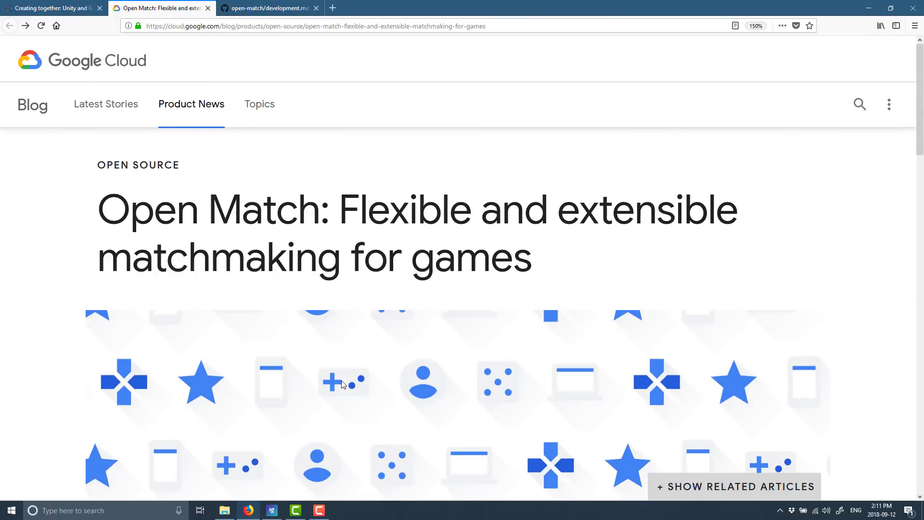
{"action": "scroll", "scroll_direction": "down", "scroll_amount": 3}
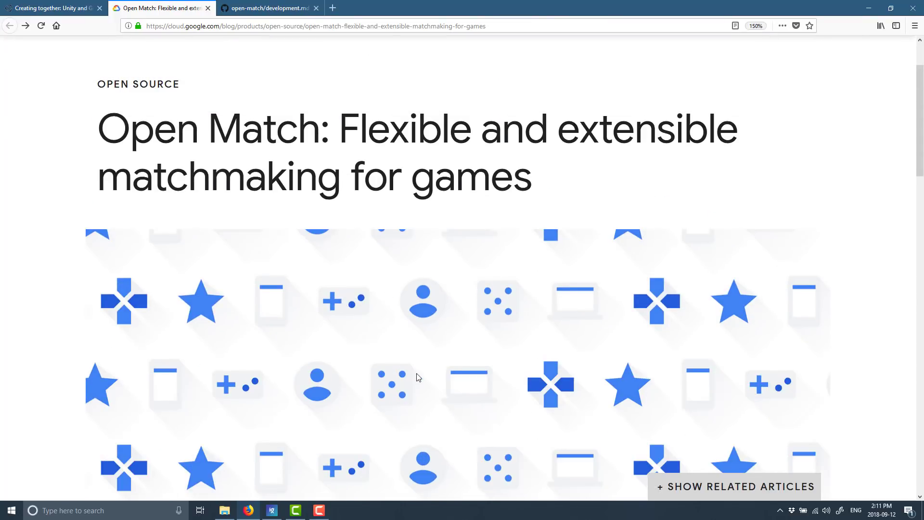